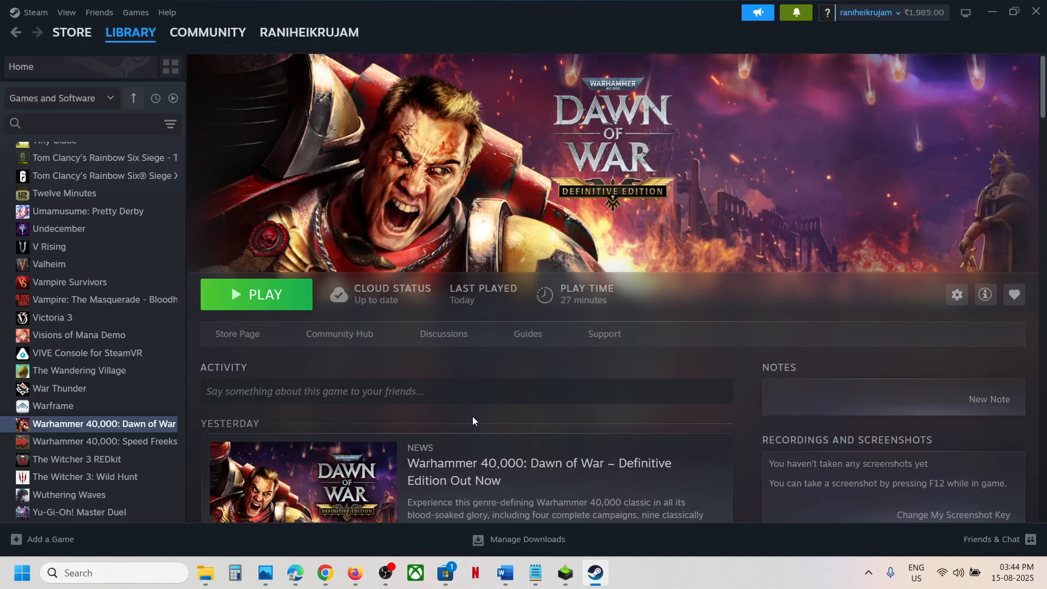
{"action": "mouse_move", "coordinate": [432, 244]}
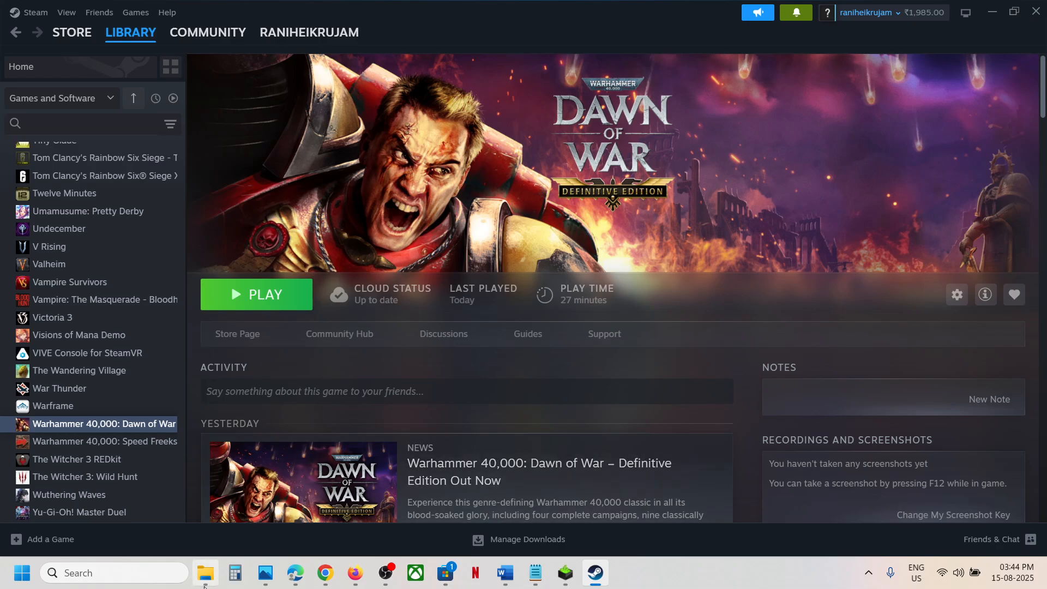
- Open the File Explorer jump list from the taskbar over Steam's Dawn of War page
{"action": "right_click", "coordinate": [205, 571]}
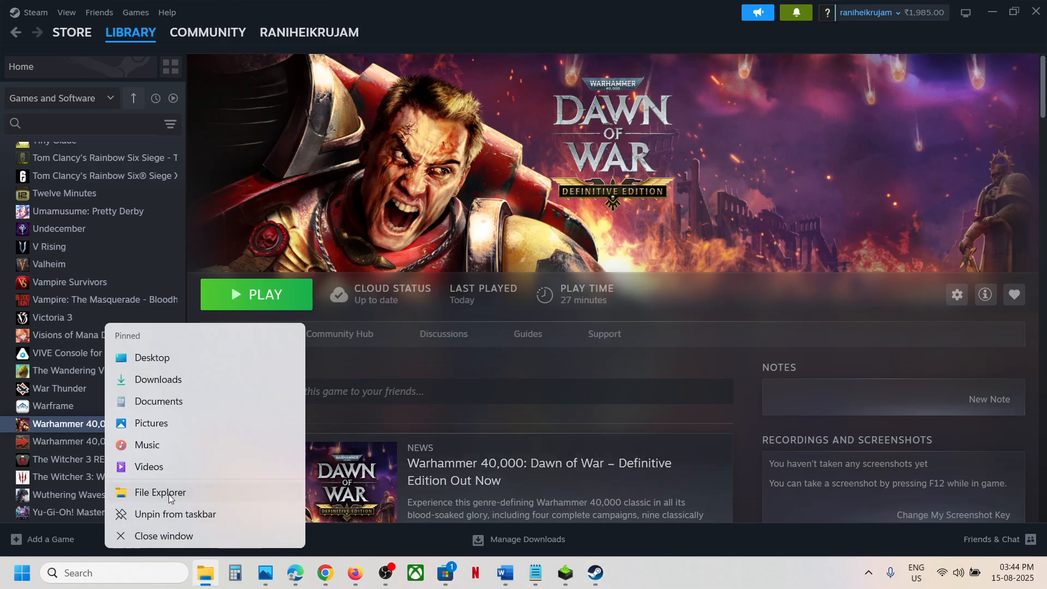
- Open File Explorer and browse C:\Users\user\AppData\Roaming, selecting Relic Entertainment
{"action": "left_click", "coordinate": [160, 491]}
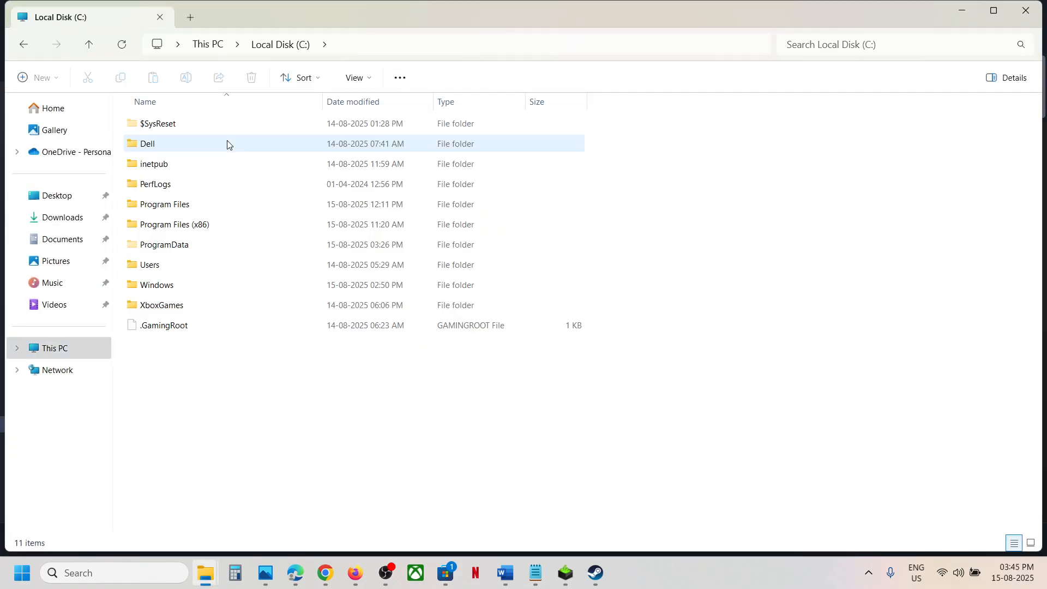
{"action": "double_click", "coordinate": [149, 265]}
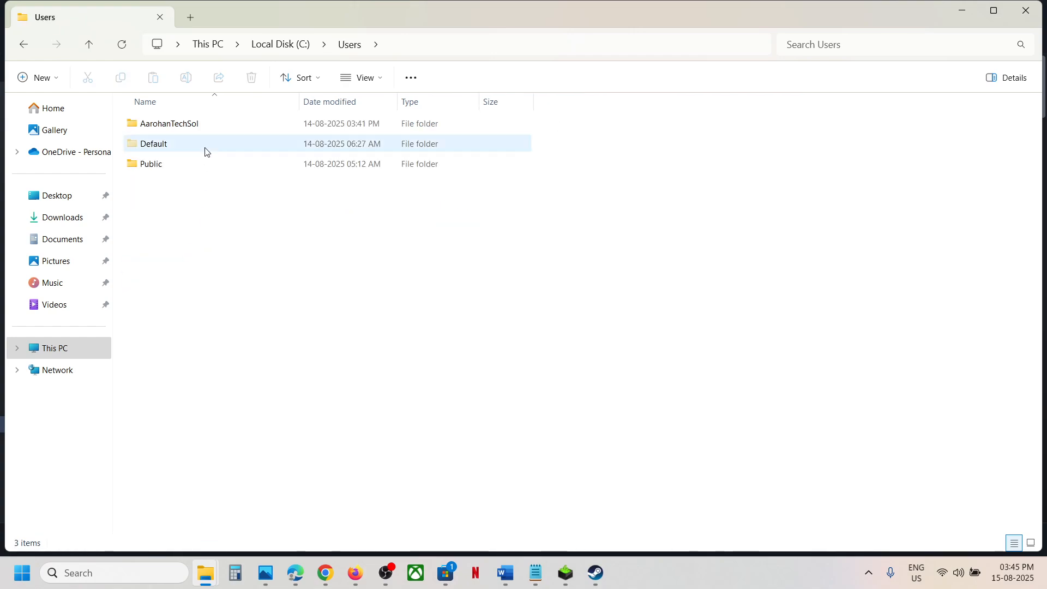
{"action": "double_click", "coordinate": [169, 123]}
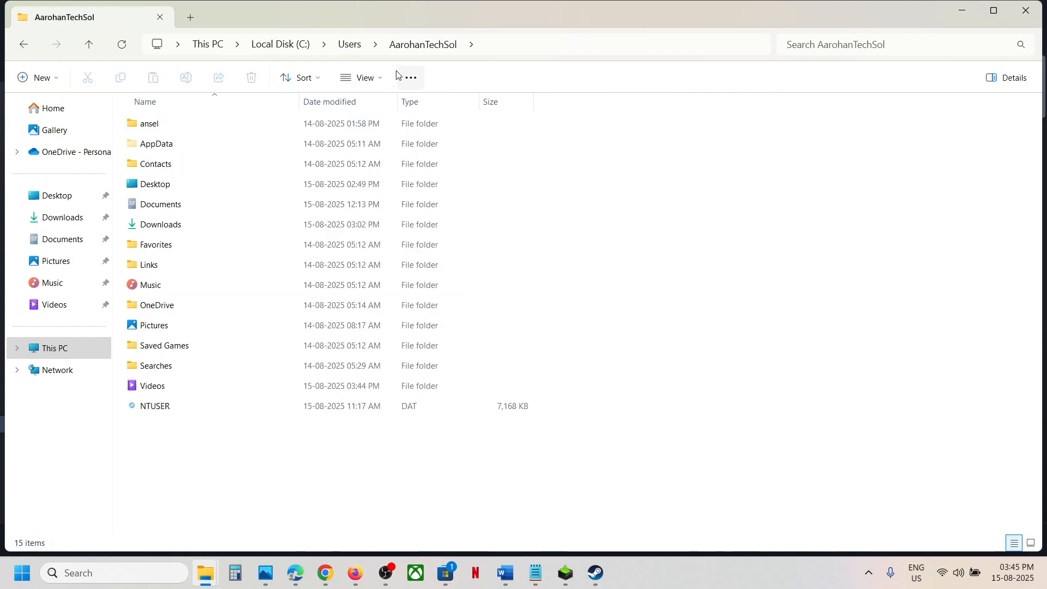
{"action": "left_click", "coordinate": [156, 144]}
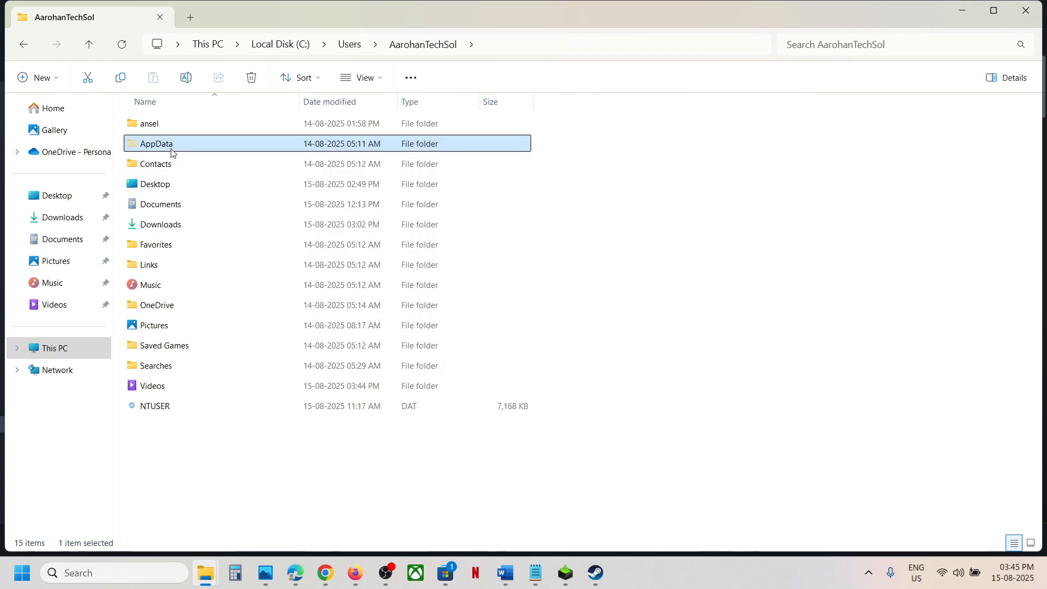
{"action": "double_click", "coordinate": [156, 142]}
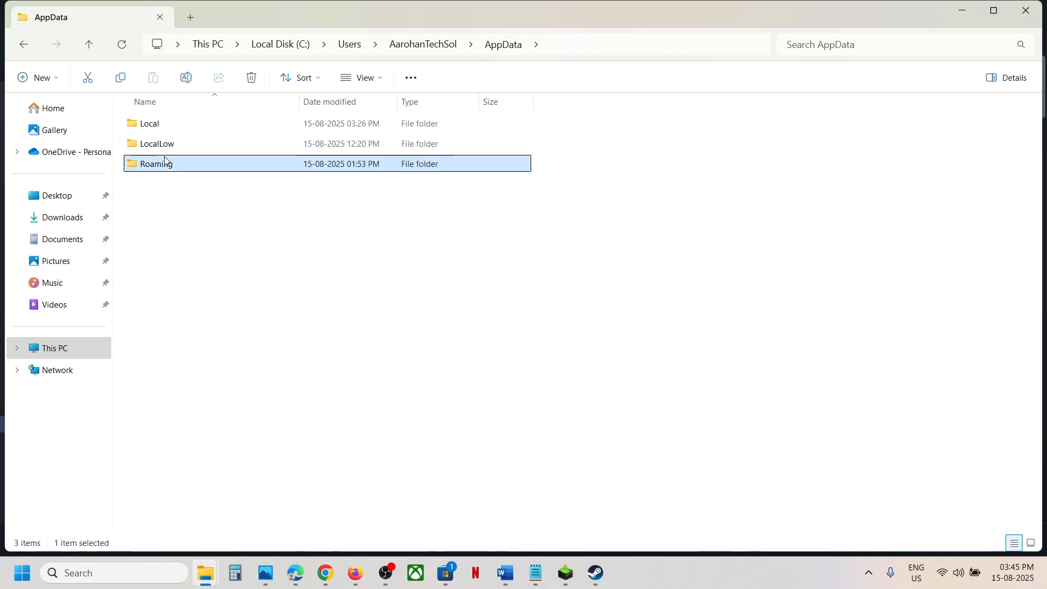
{"action": "double_click", "coordinate": [156, 163]}
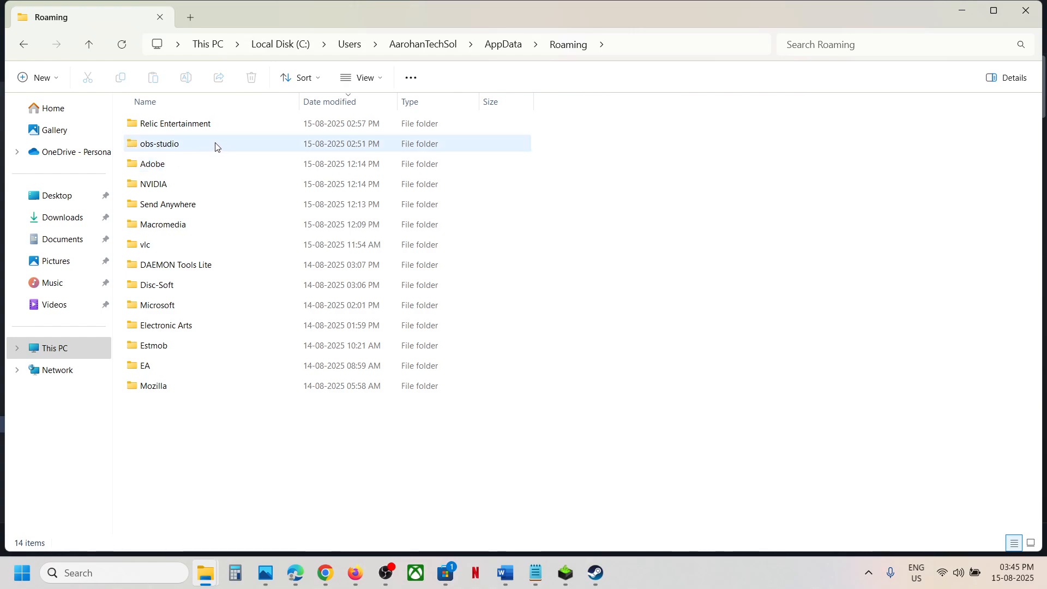
{"action": "left_click", "coordinate": [175, 123]}
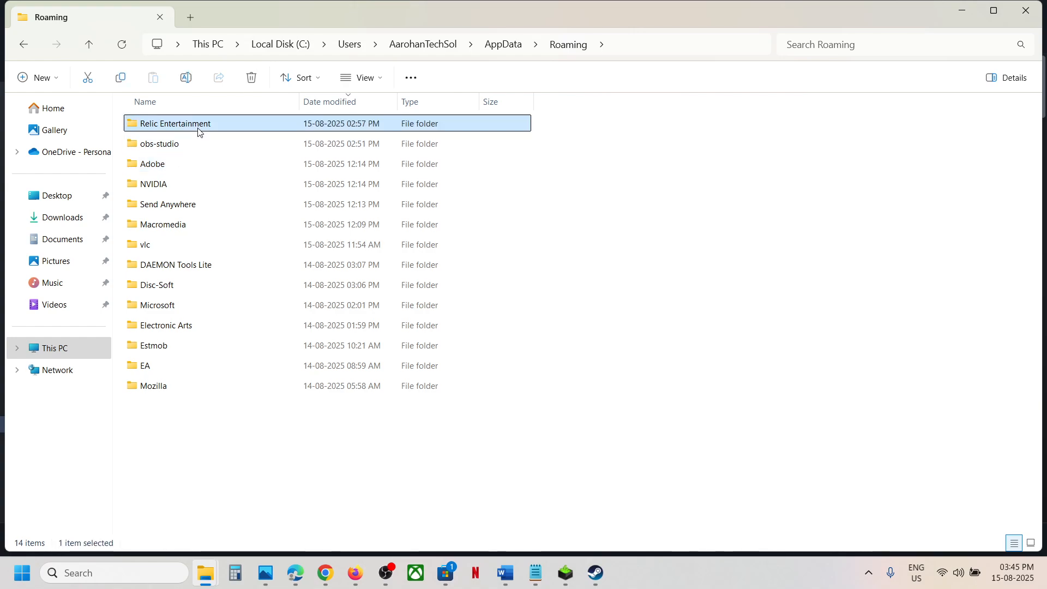
- Open Relic Entertainment, peek into Dawn of War, then return and select Dawn of War.old
{"action": "double_click", "coordinate": [175, 123]}
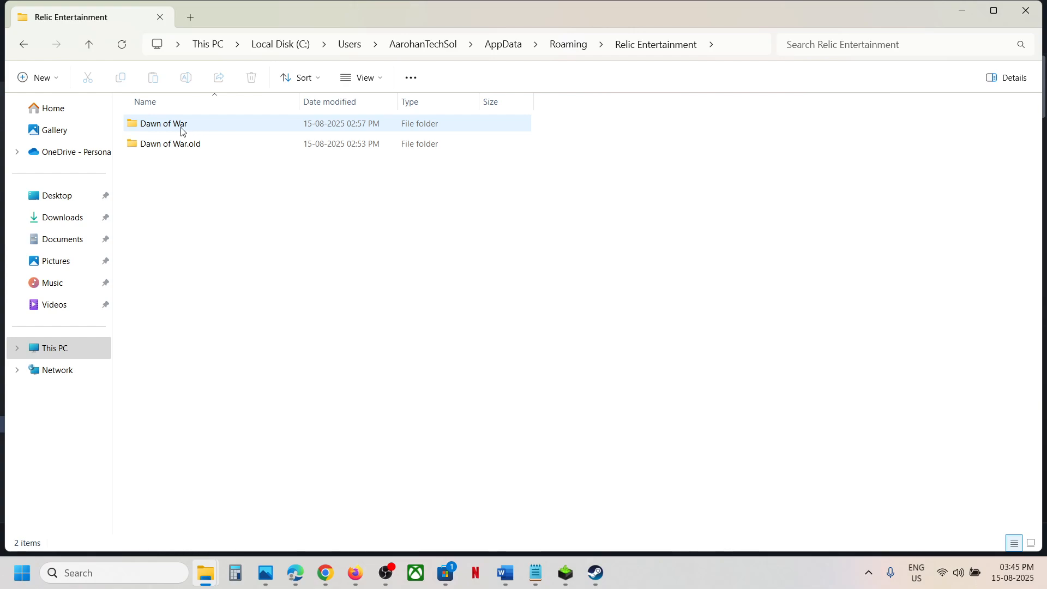
{"action": "double_click", "coordinate": [163, 123]}
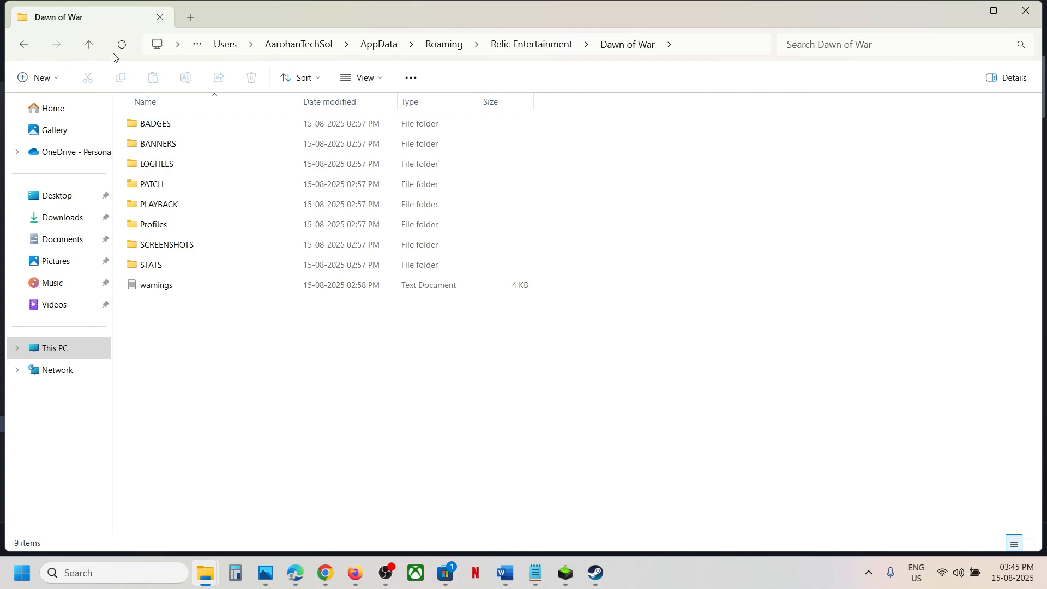
{"action": "left_click", "coordinate": [89, 45]}
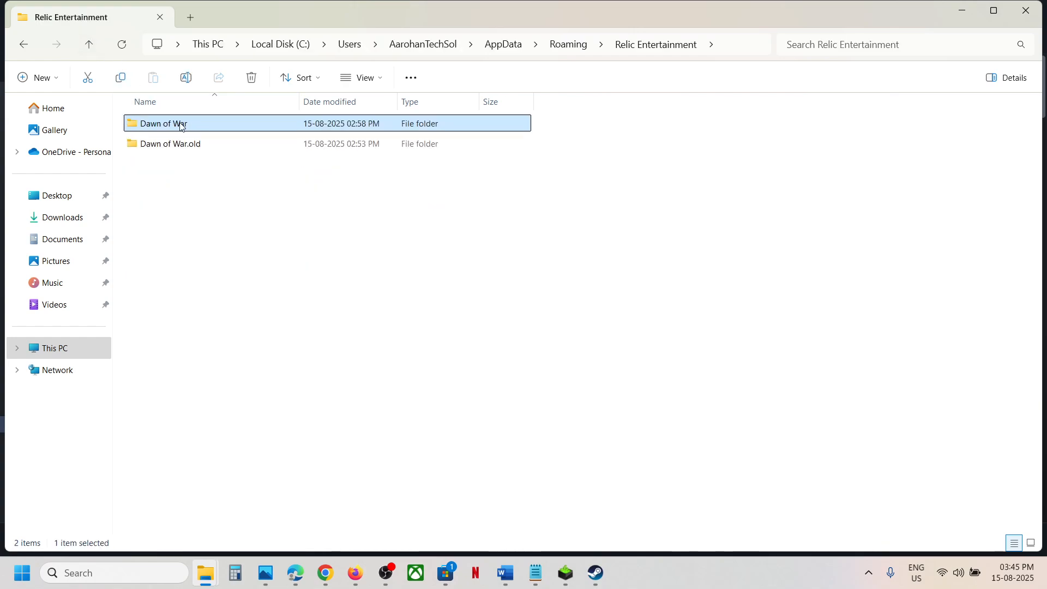
{"action": "left_click", "coordinate": [170, 144]}
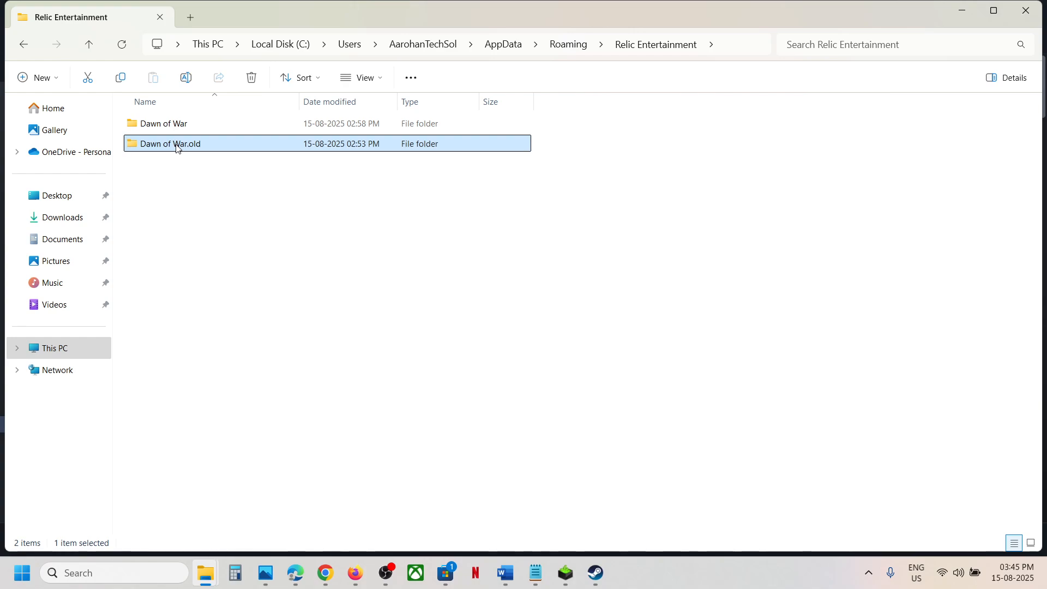
- Browse Dawn of War.old > Profiles > Profile1 > W40k into the singleplayer campaign saves
{"action": "double_click", "coordinate": [171, 143]}
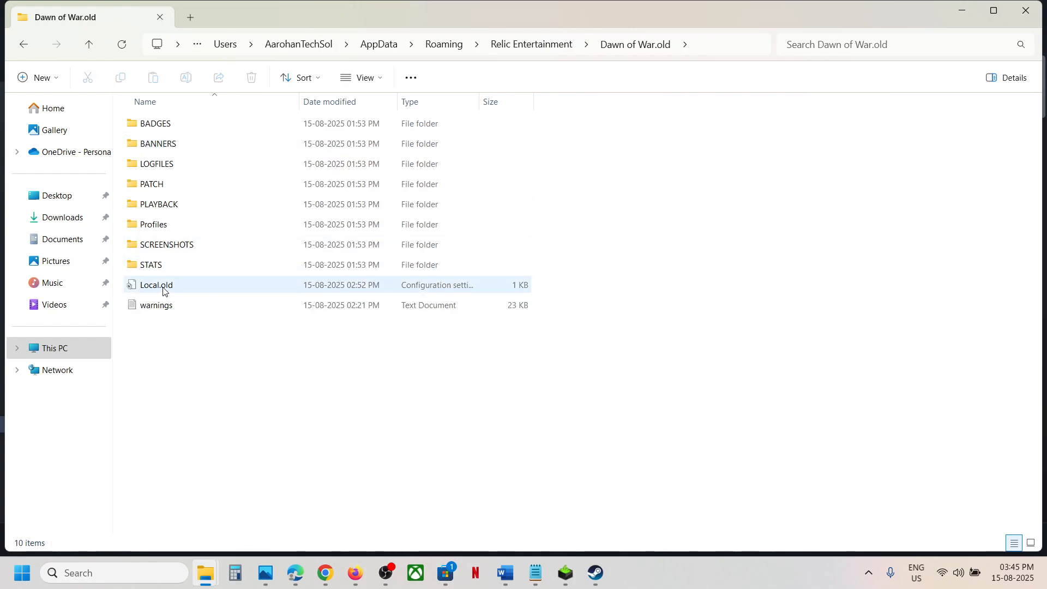
{"action": "left_click", "coordinate": [152, 224]}
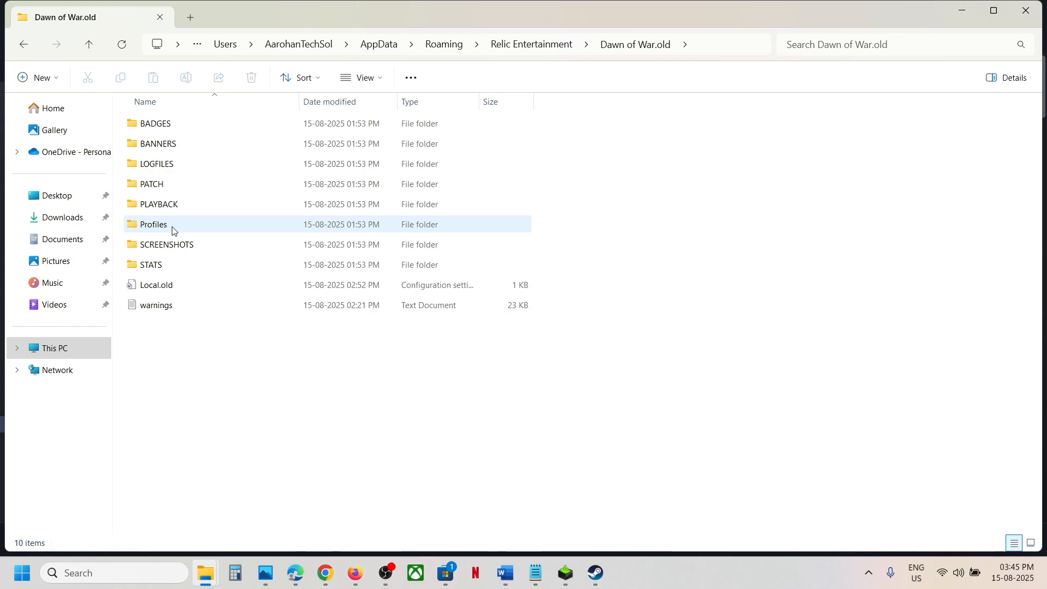
{"action": "left_click", "coordinate": [154, 224]}
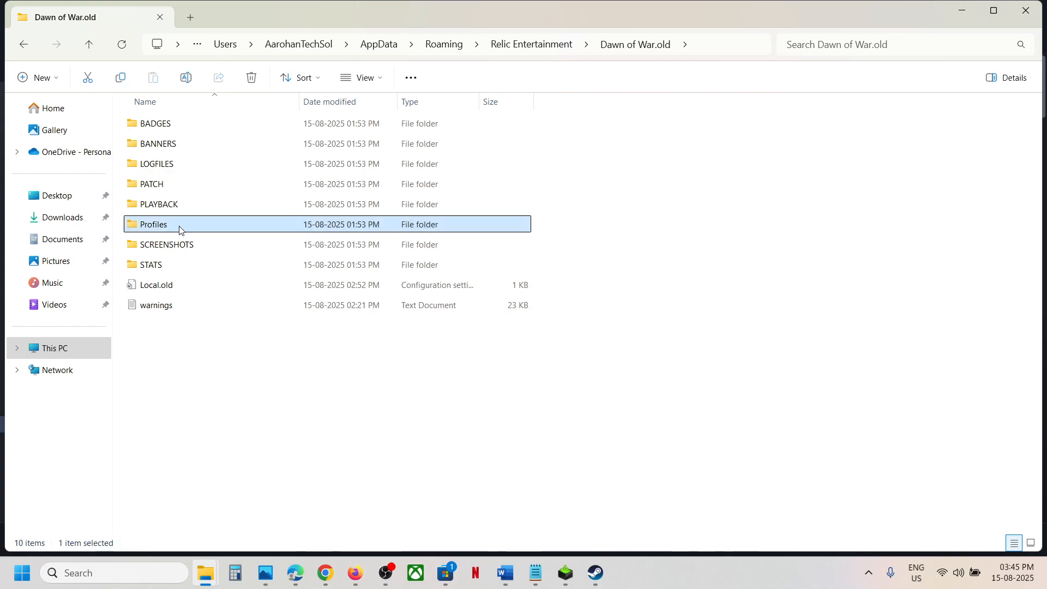
{"action": "double_click", "coordinate": [154, 224]}
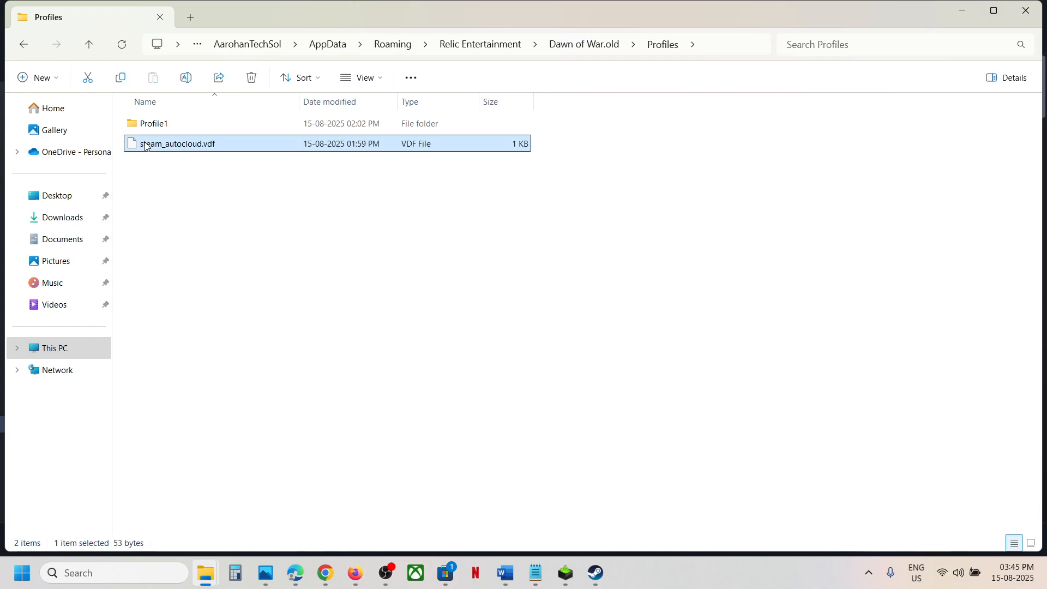
{"action": "mouse_move", "coordinate": [154, 124]}
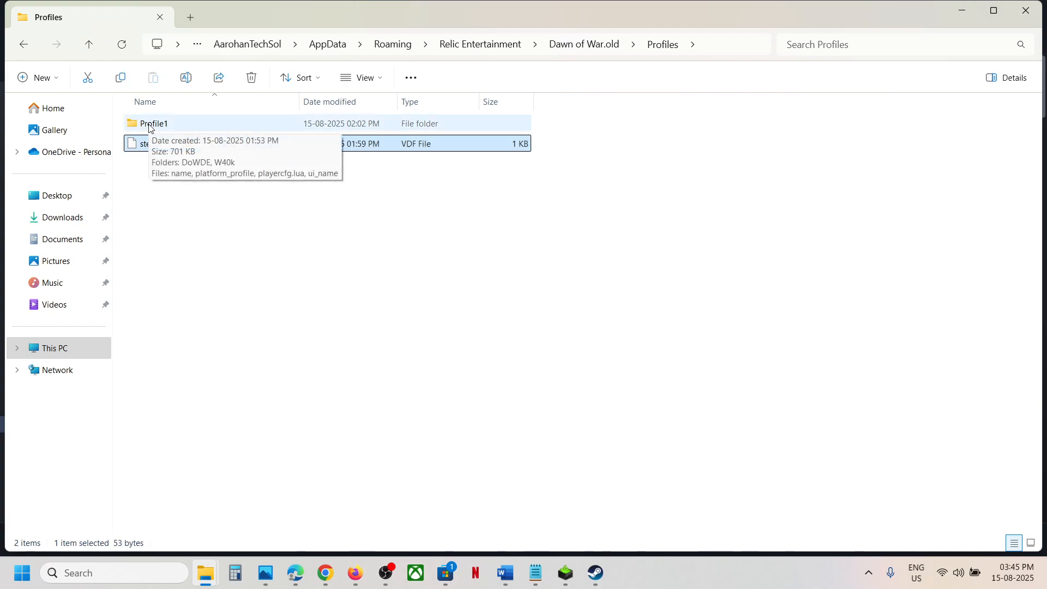
{"action": "double_click", "coordinate": [154, 123]}
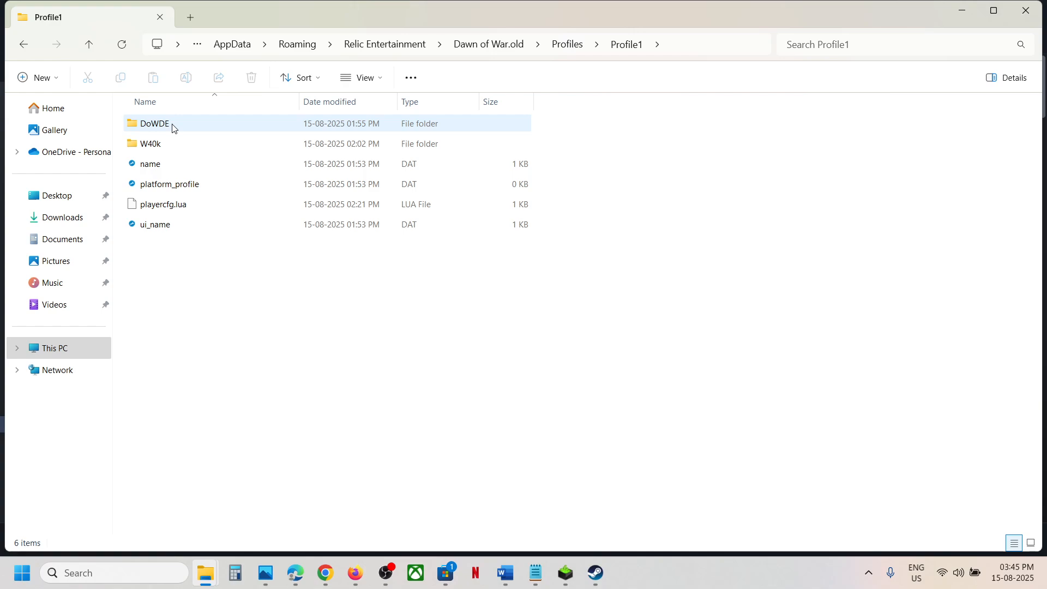
{"action": "left_click", "coordinate": [149, 143]}
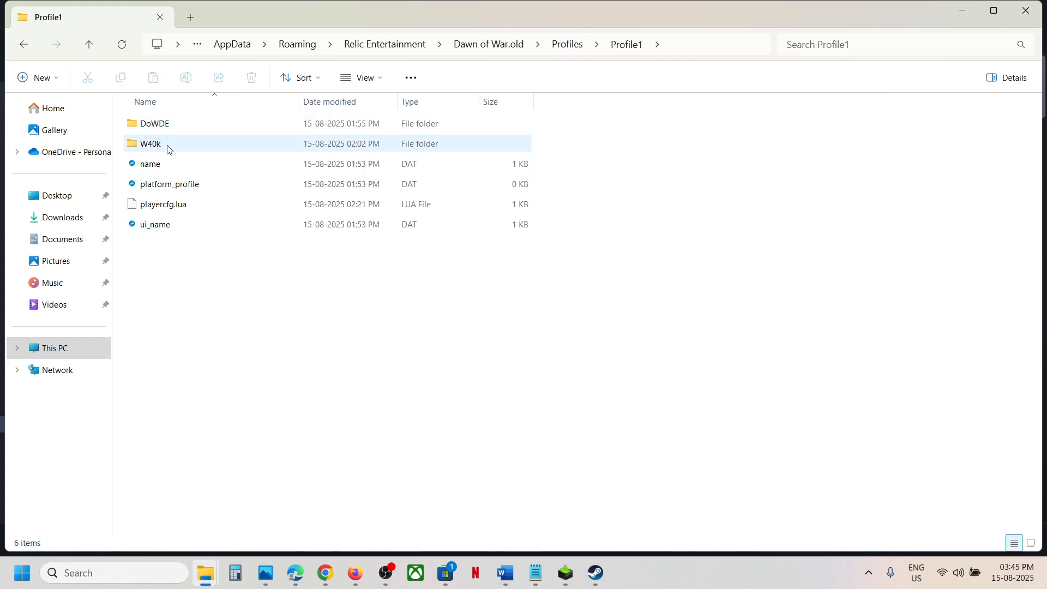
{"action": "double_click", "coordinate": [150, 143]}
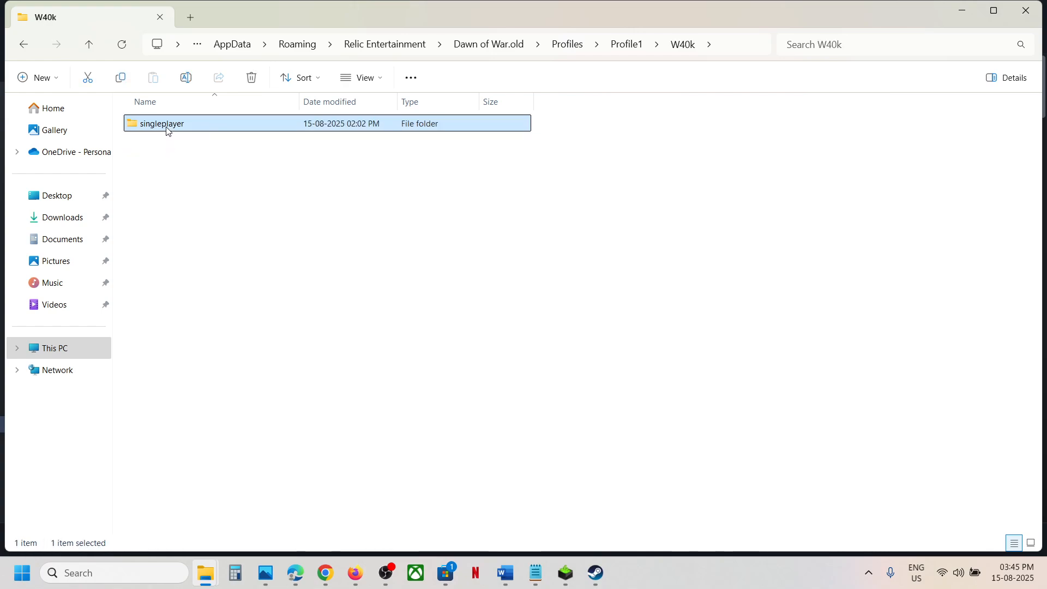
{"action": "double_click", "coordinate": [160, 123]}
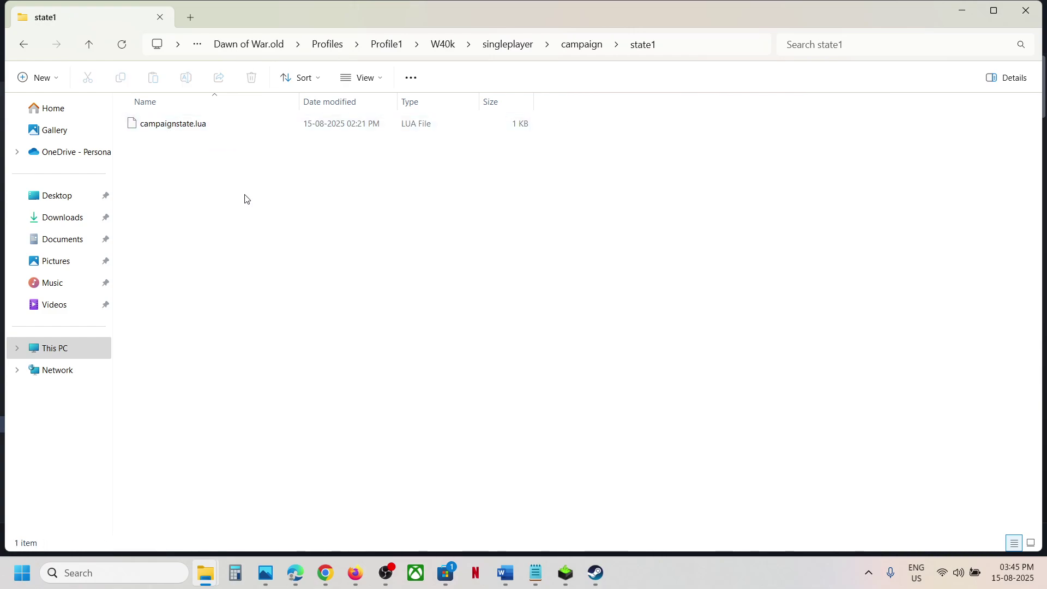
- Inspect Profile1's DoWDE Multiplayer SaveGames folder, then go up to Dawn of War.old
{"action": "left_click", "coordinate": [88, 44]}
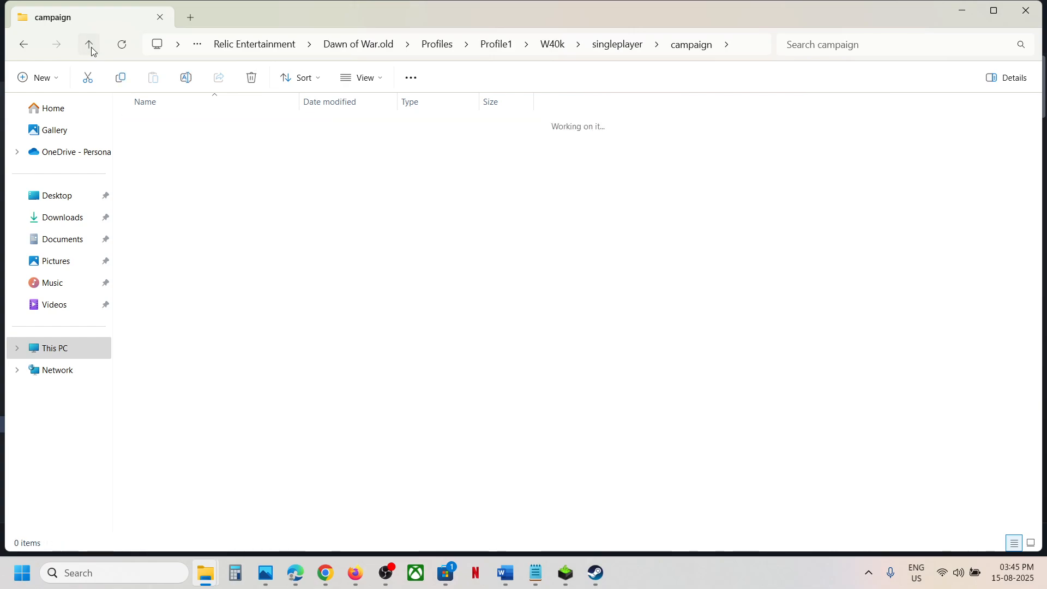
{"action": "left_click", "coordinate": [89, 44]}
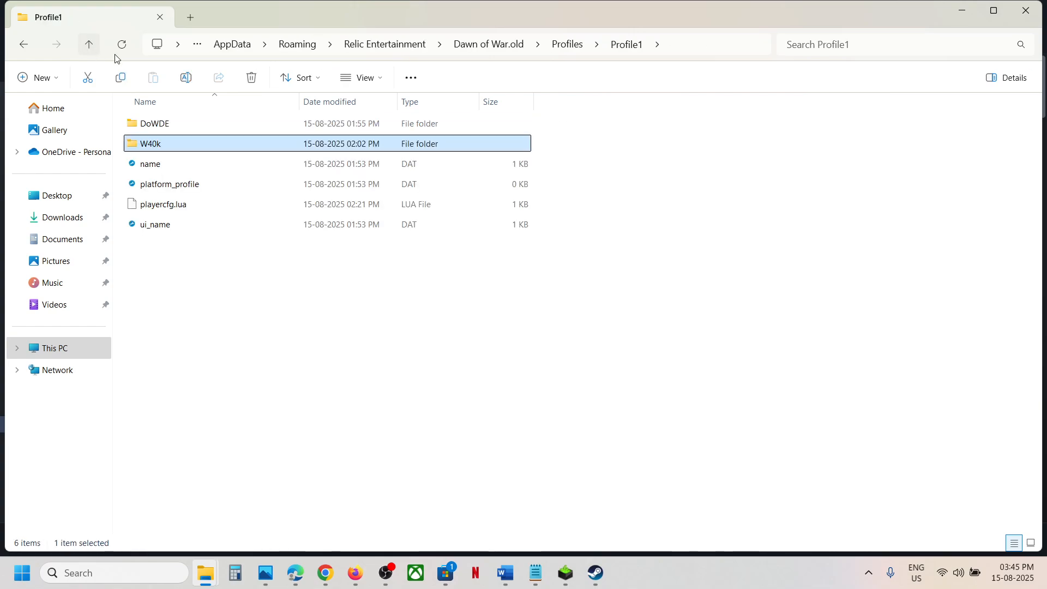
{"action": "double_click", "coordinate": [154, 123]}
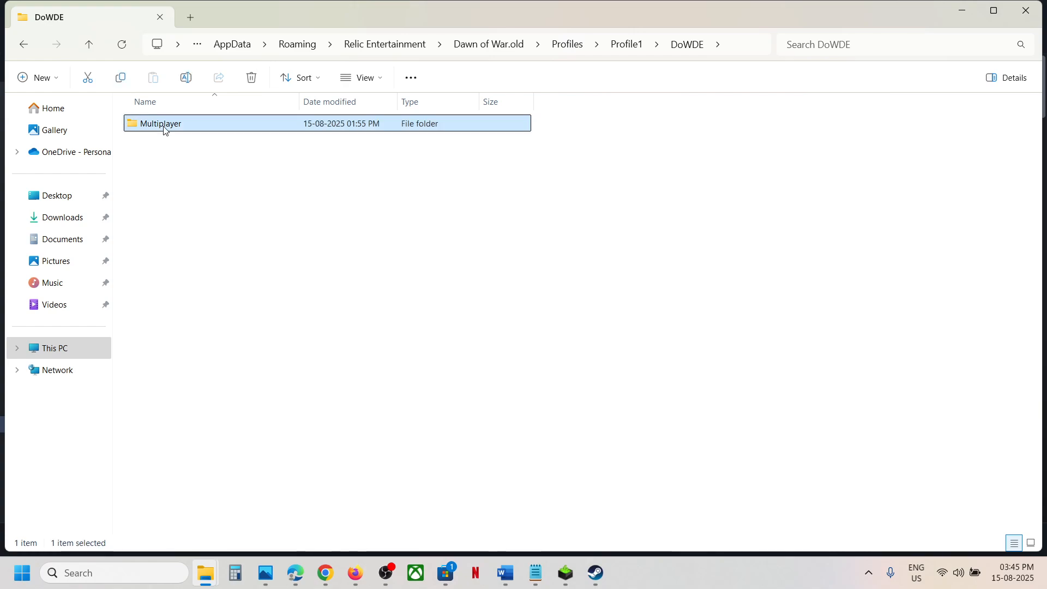
{"action": "double_click", "coordinate": [161, 122]}
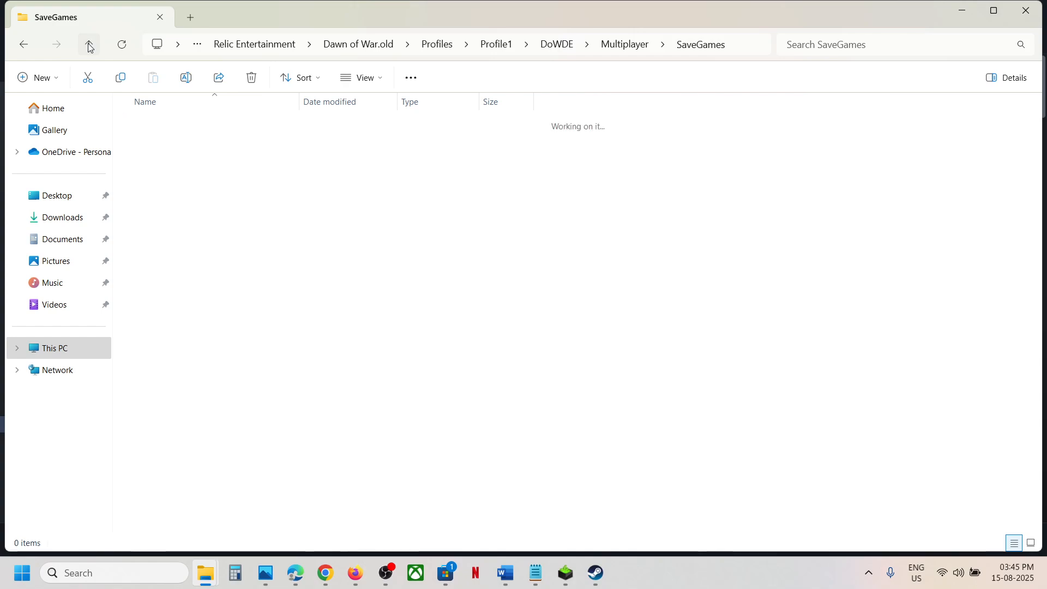
{"action": "left_click", "coordinate": [89, 44]}
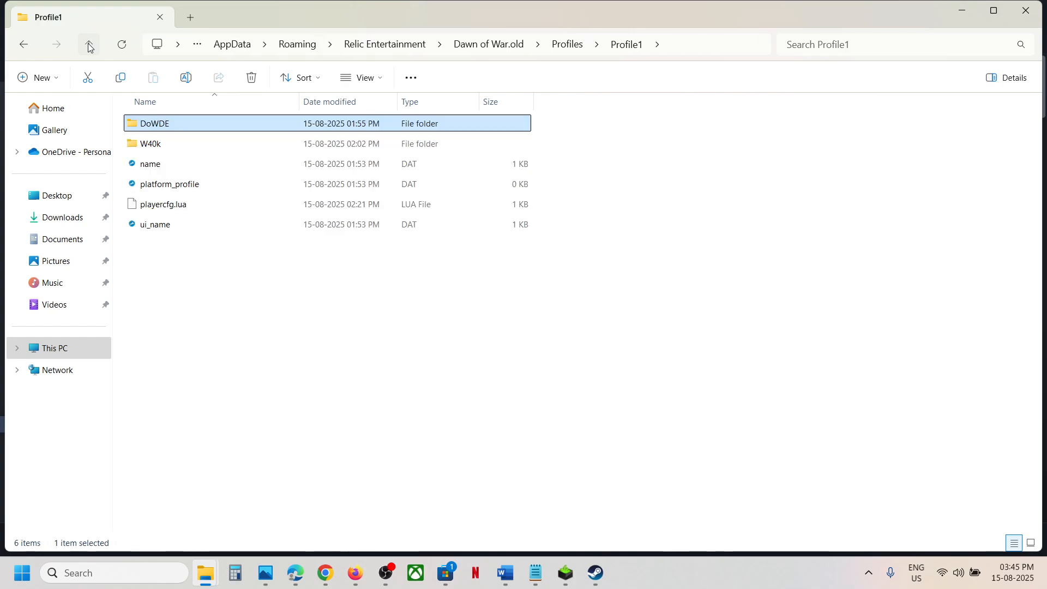
{"action": "left_click", "coordinate": [88, 44]}
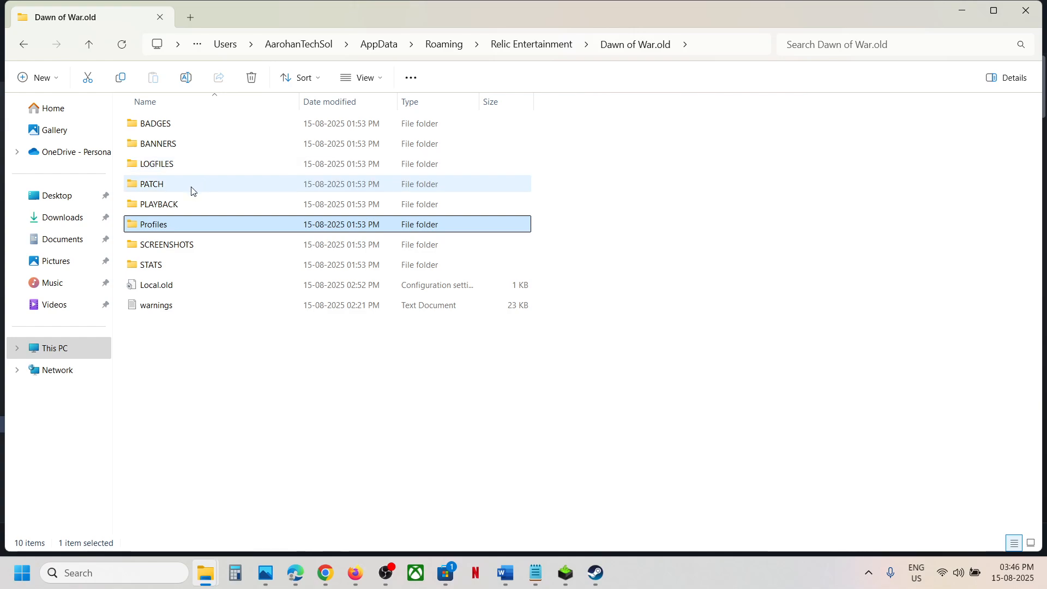
{"action": "mouse_move", "coordinate": [89, 44]}
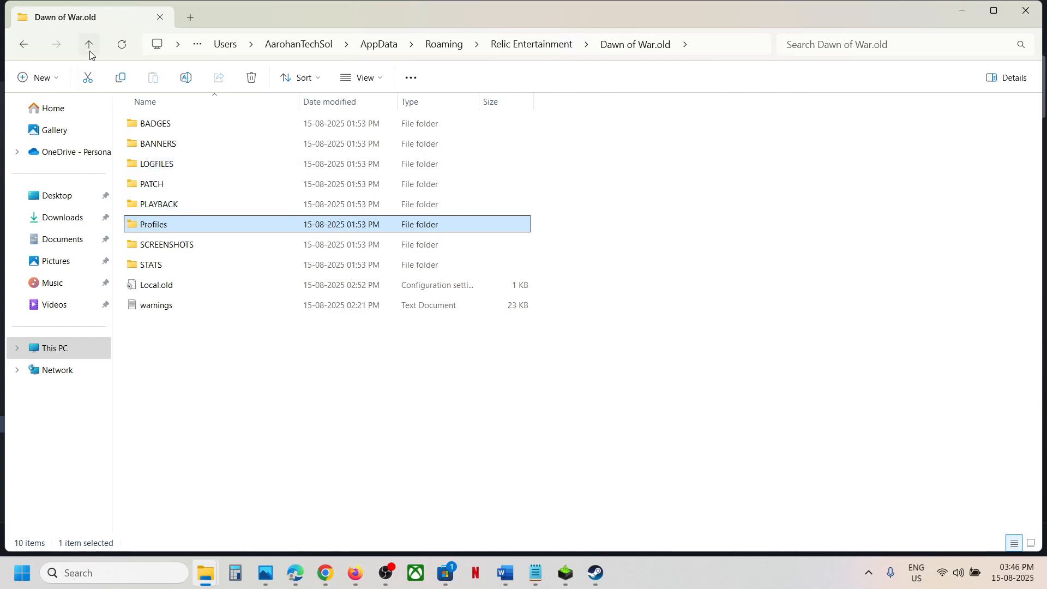
- Reopen Dawn of War.old, dismiss Local.old's context menu unchanged, and bring Steam forward
{"action": "left_click", "coordinate": [89, 44]}
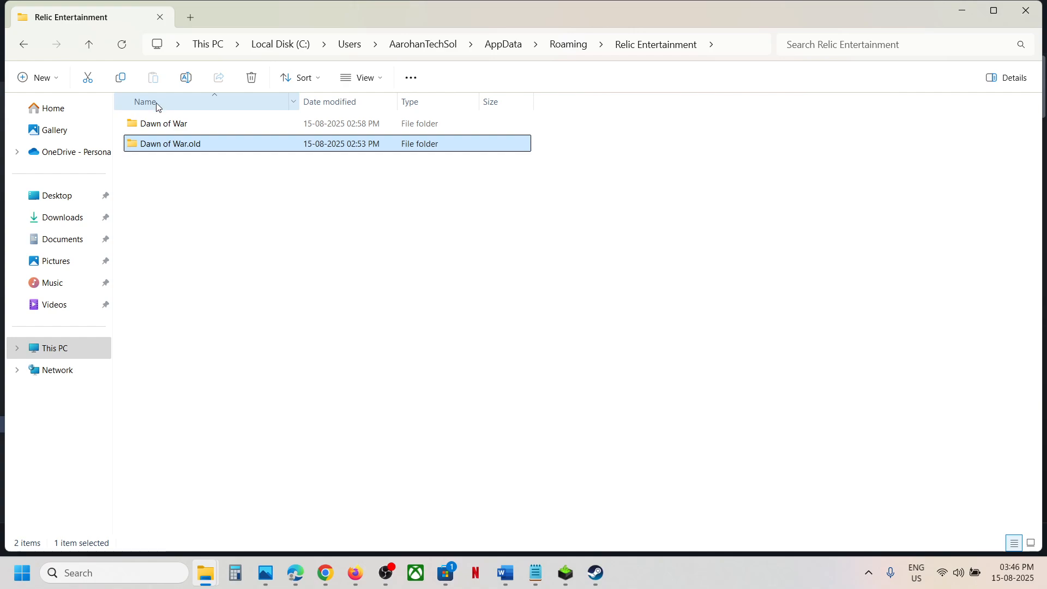
{"action": "double_click", "coordinate": [170, 143]}
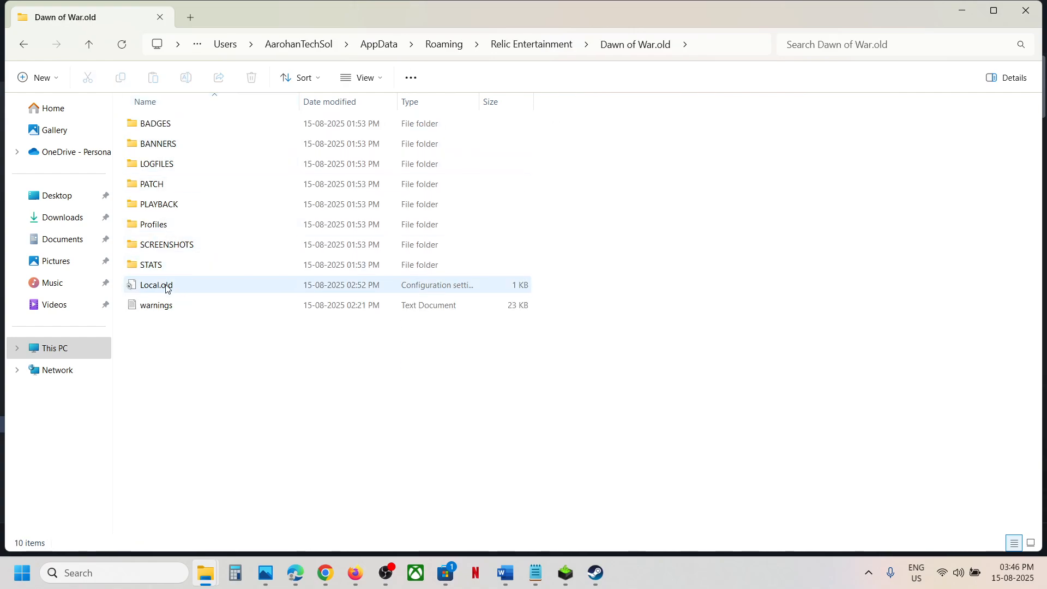
{"action": "right_click", "coordinate": [155, 285]}
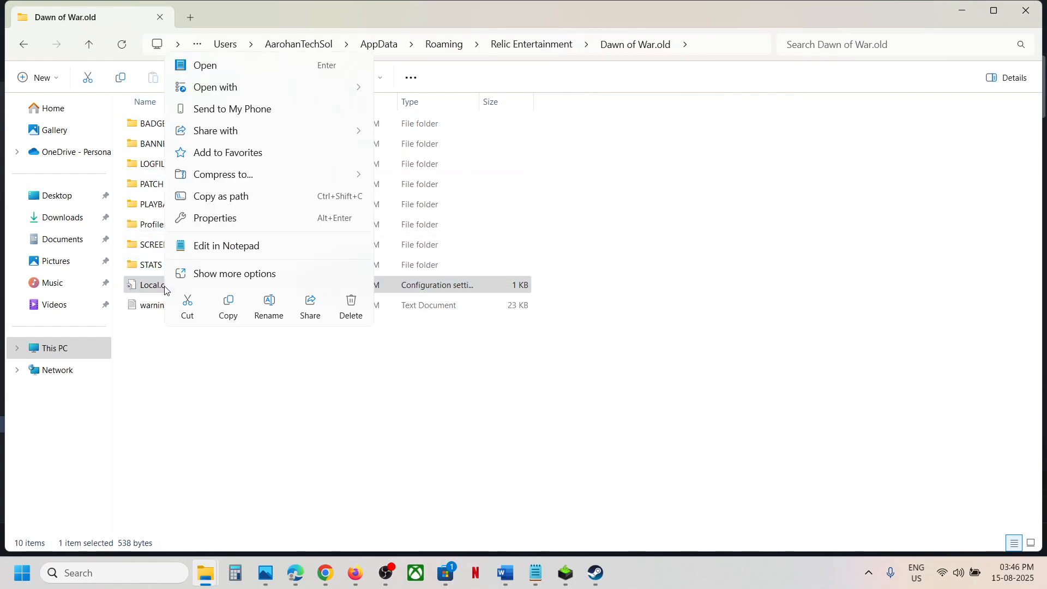
{"action": "left_click", "coordinate": [226, 244]}
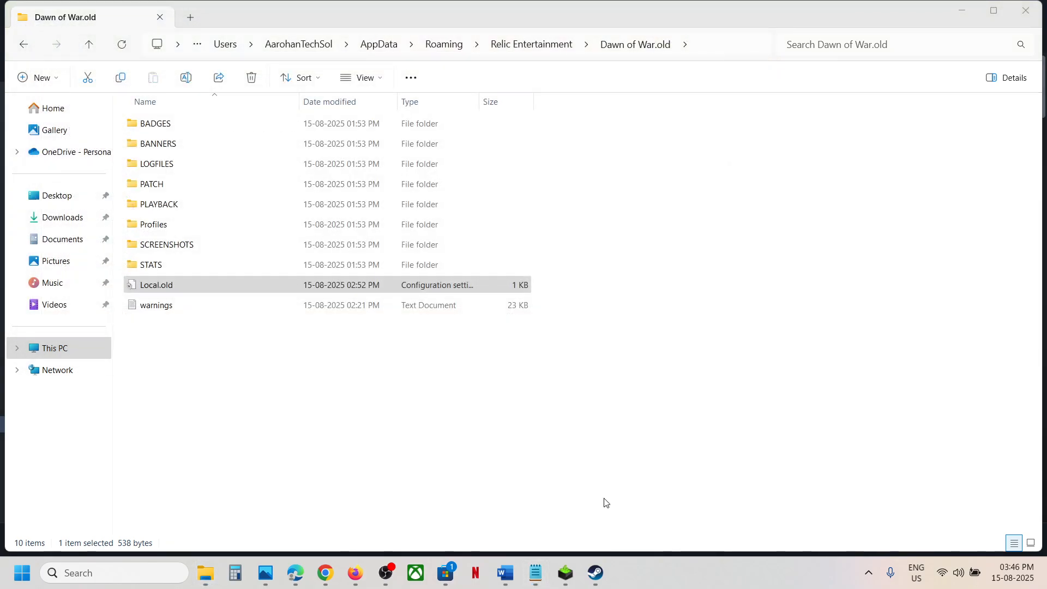
{"action": "left_click", "coordinate": [593, 572]}
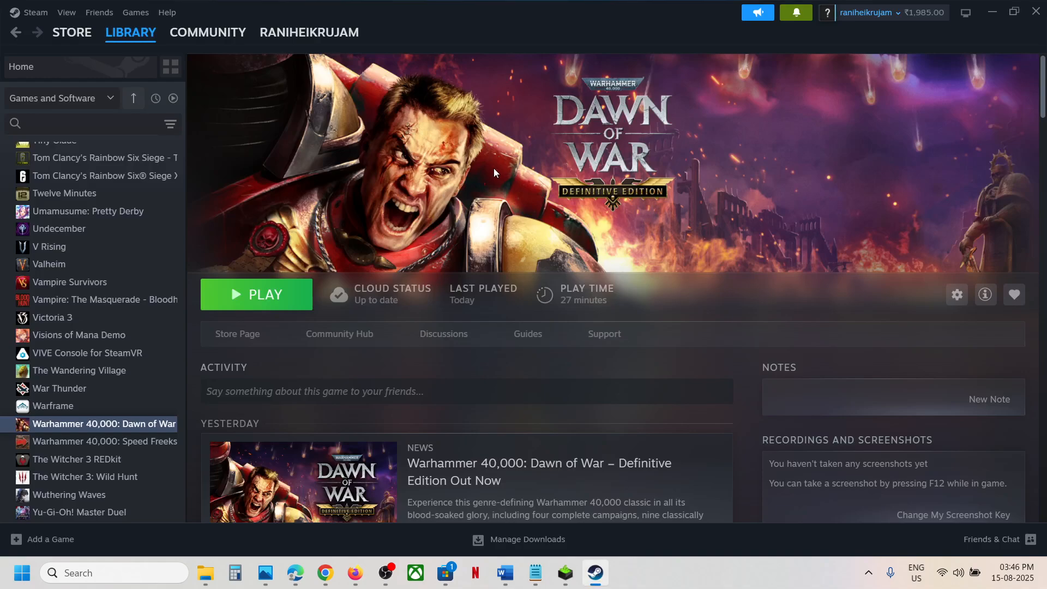